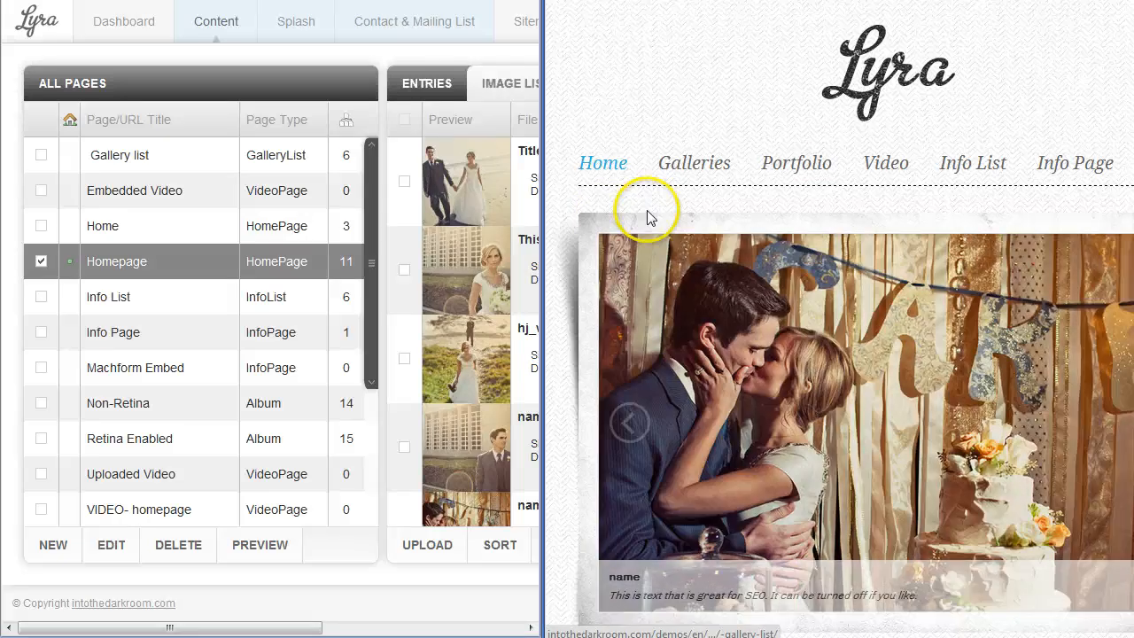
pyautogui.moveTo(592, 226)
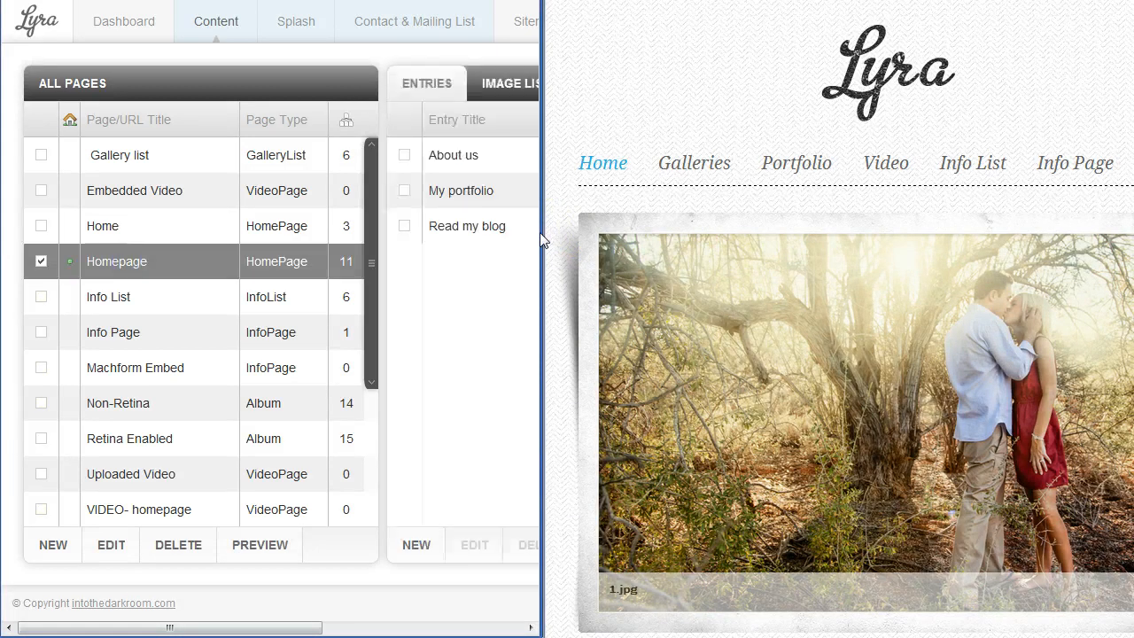
# Step: Review the Homepage album settings (grid columns, album type, captions, slideshow) and save them
pyautogui.moveTo(168, 627); pyautogui.dragTo(368, 628)
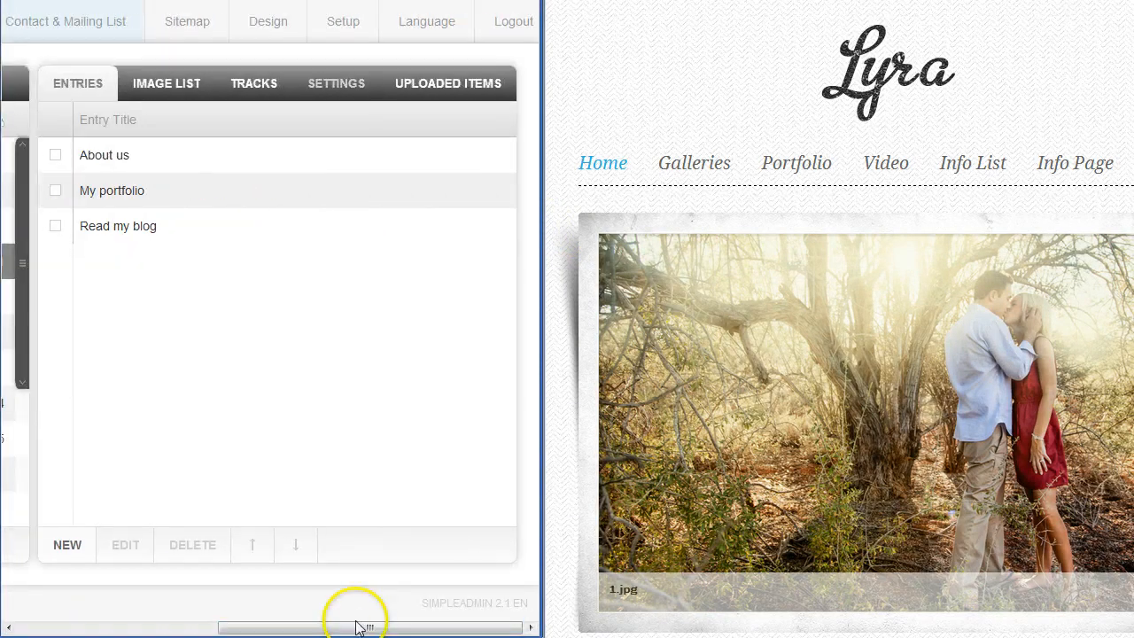
pyautogui.click(336, 83)
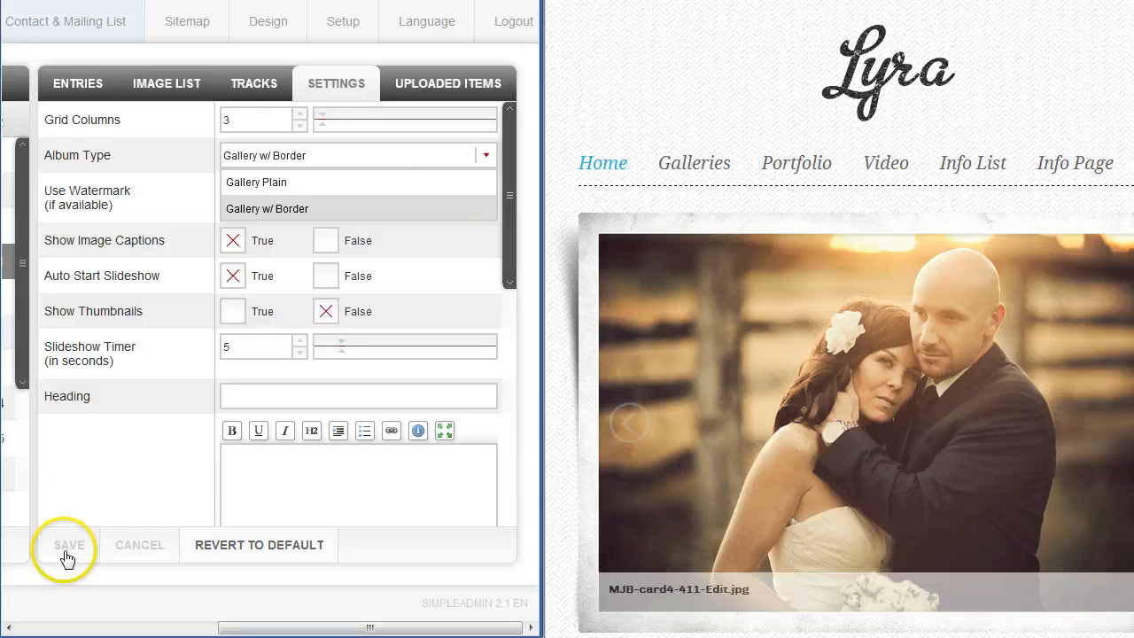
pyautogui.click(68, 545)
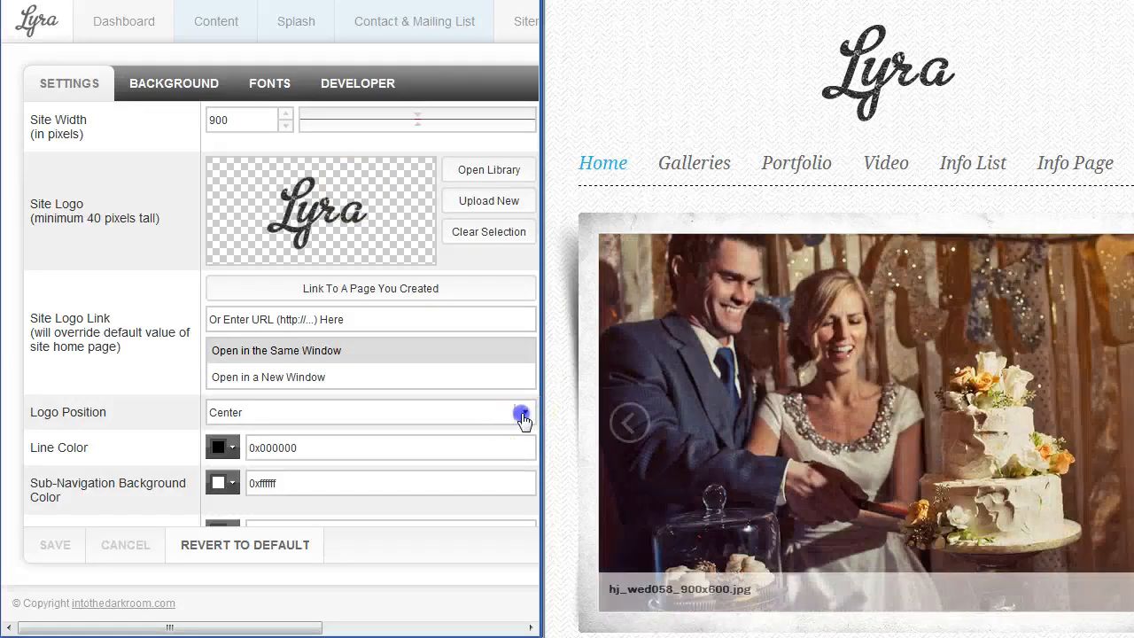
# Step: Check the Logo Position choices and the Site Logo Link URL field, leaving both unchanged
pyautogui.click(521, 411)
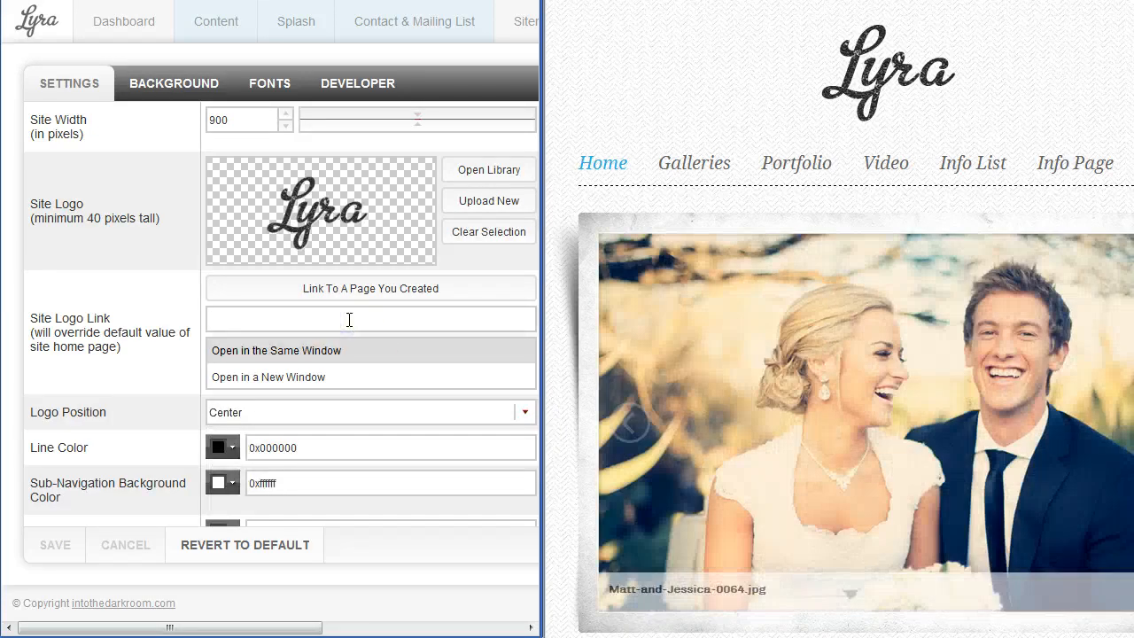
pyautogui.click(371, 319)
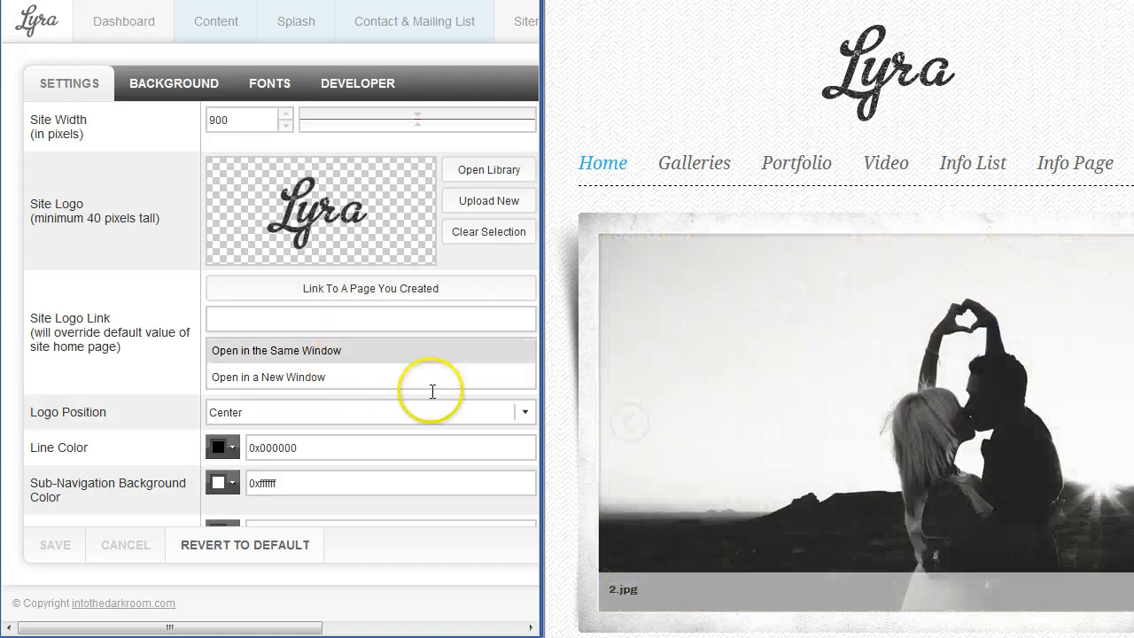
pyautogui.moveTo(177, 627); pyautogui.dragTo(287, 627)
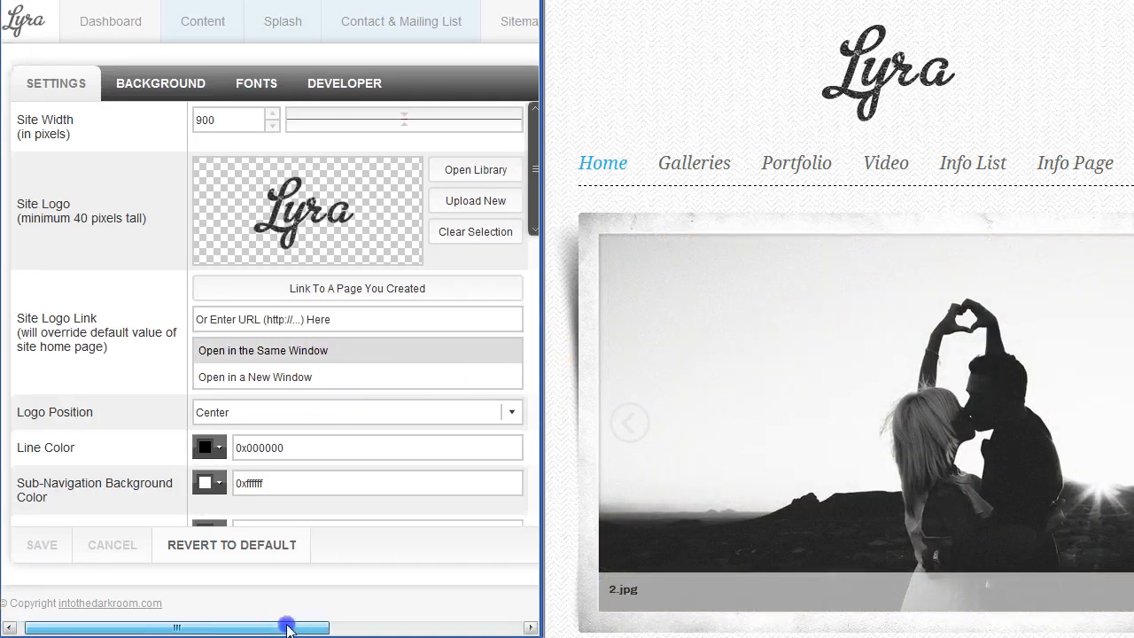
pyautogui.scroll(-3)
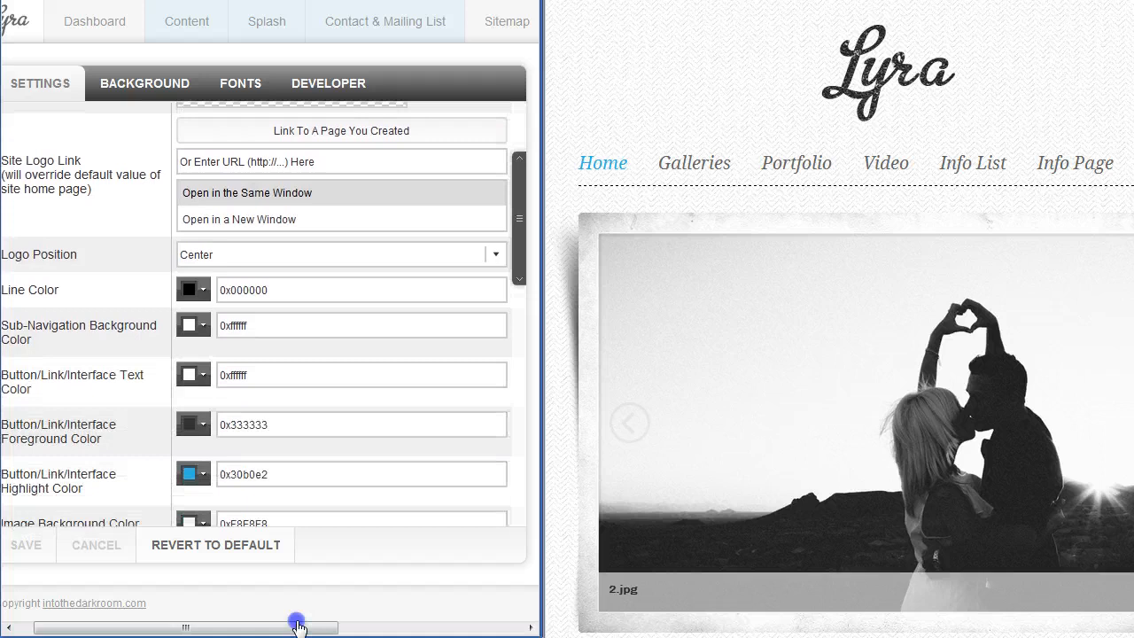
pyautogui.moveTo(298, 627); pyautogui.dragTo(195, 627)
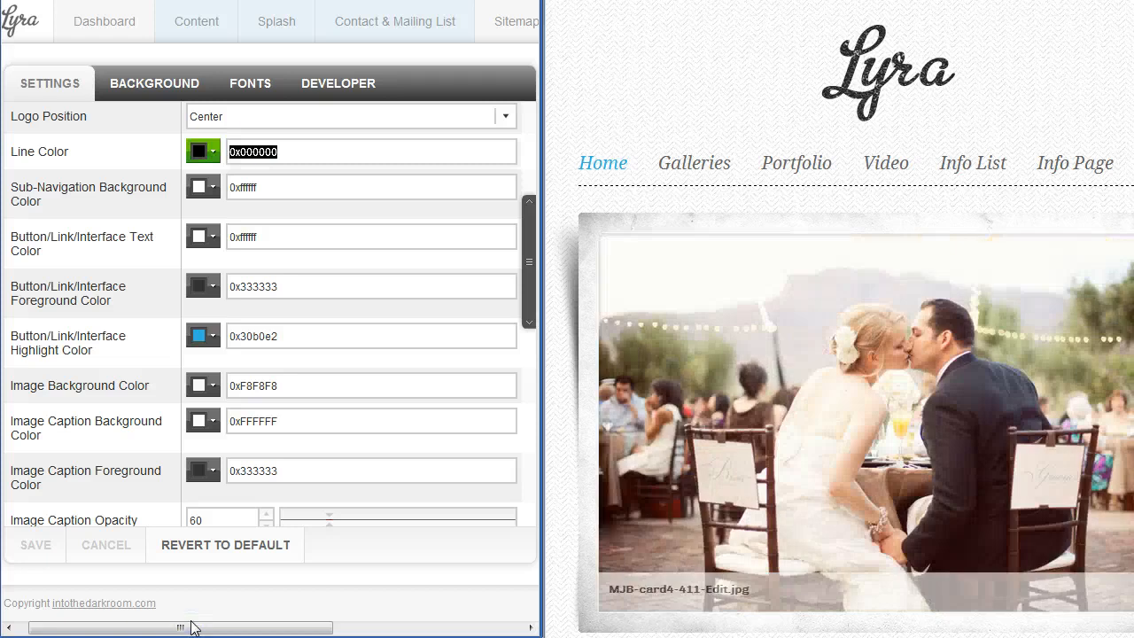
pyautogui.click(202, 150)
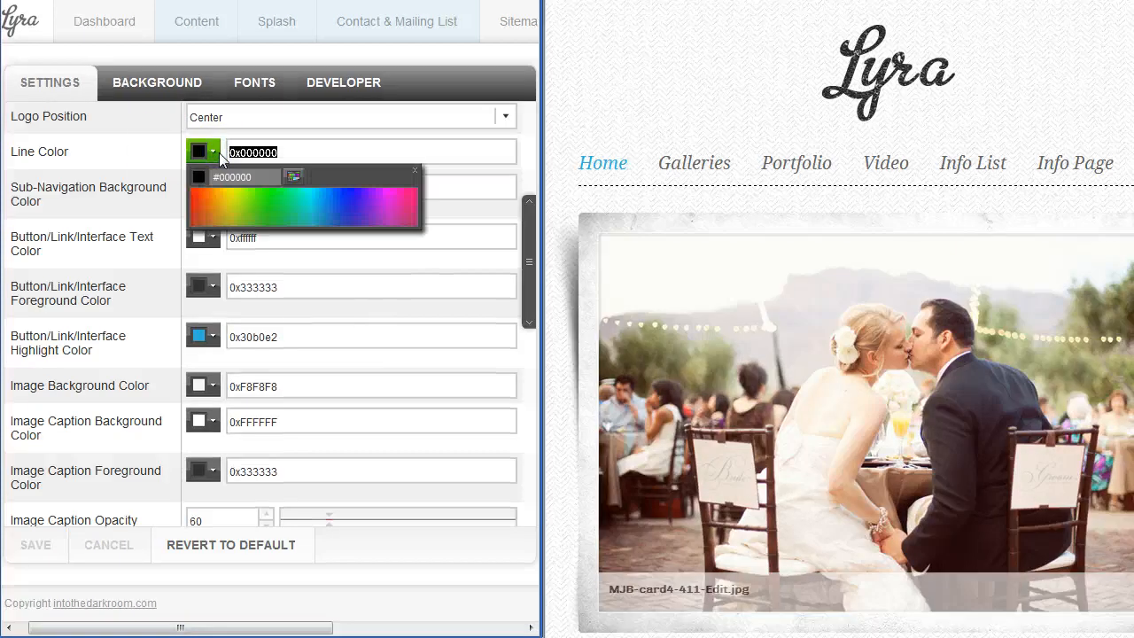
pyautogui.click(56, 156)
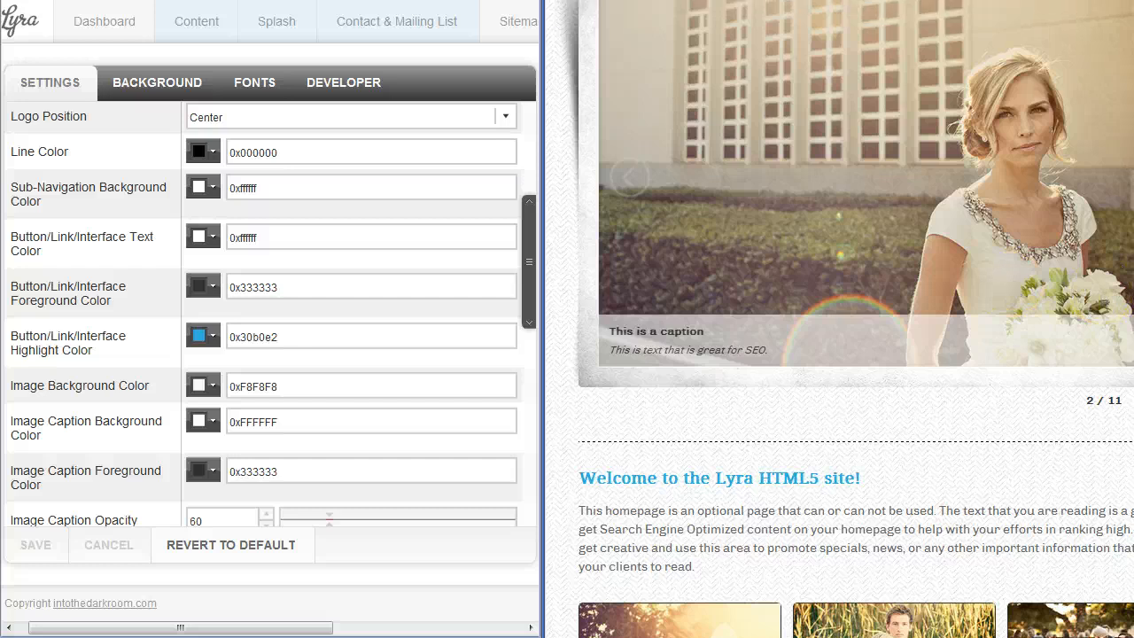
pyautogui.click(794, 163)
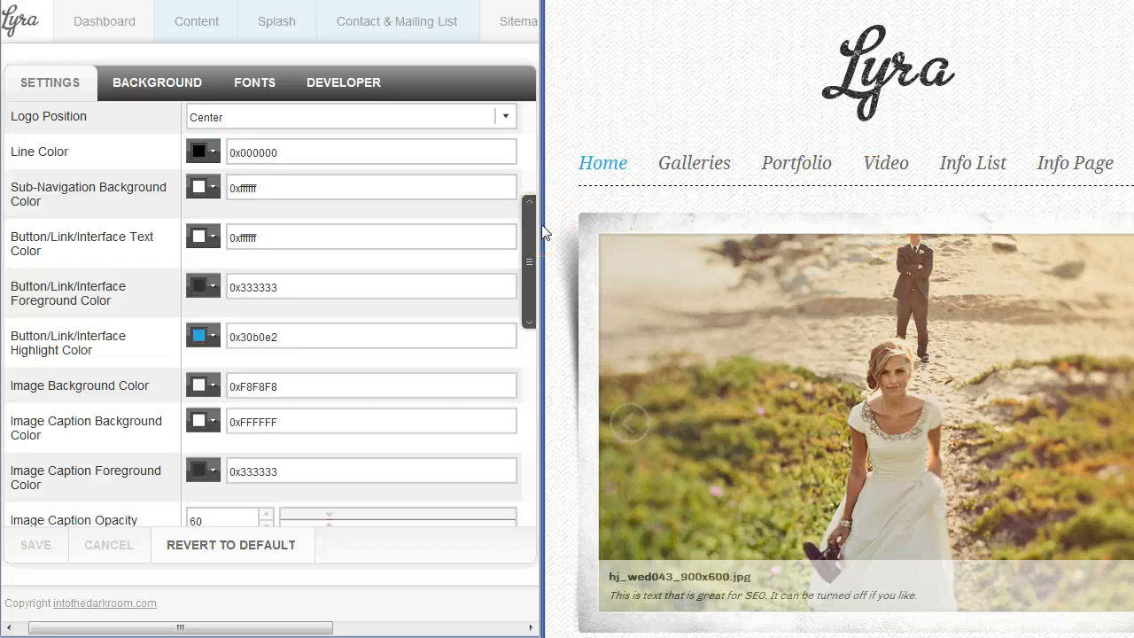
# Step: Browse the preview's Info List page, then the Portfolio's Non-Retina album
pyautogui.click(971, 163)
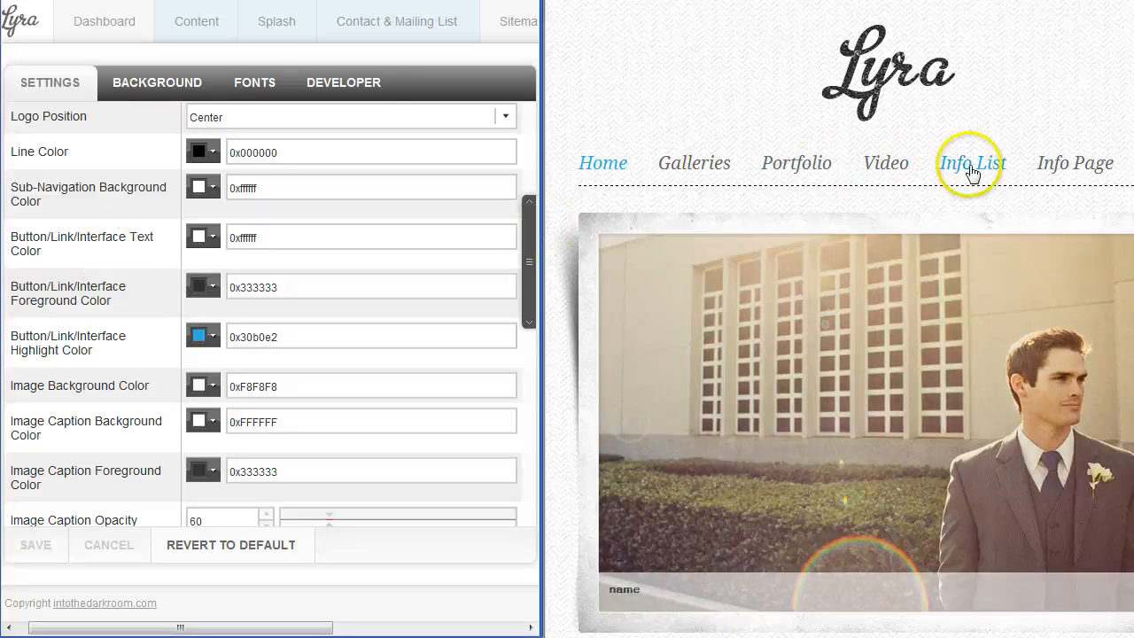
pyautogui.click(971, 163)
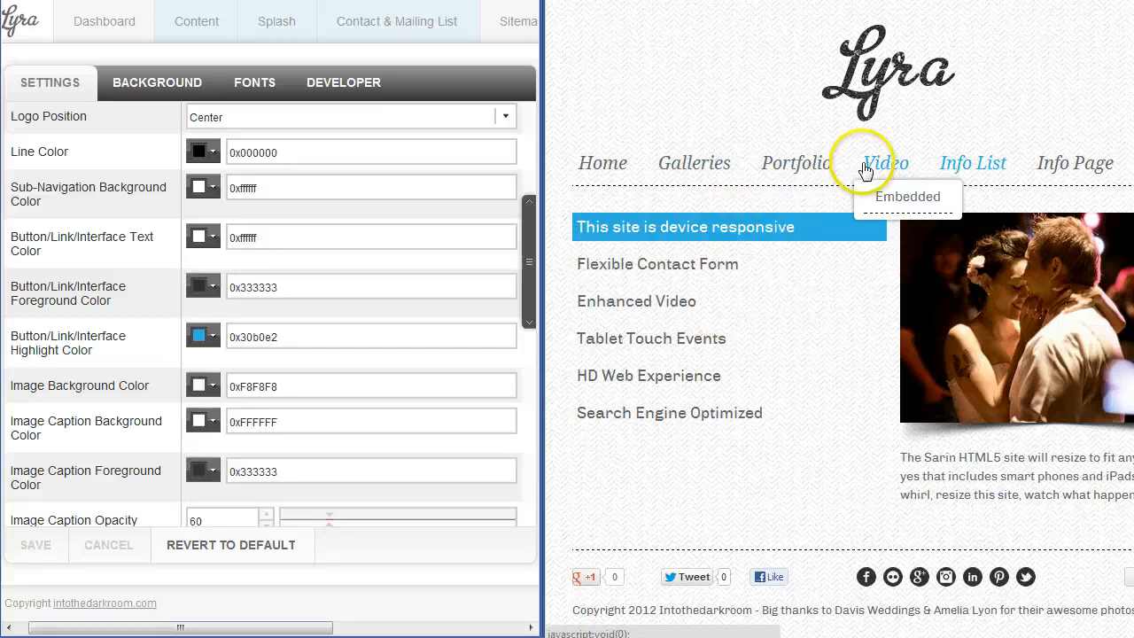
pyautogui.click(790, 163)
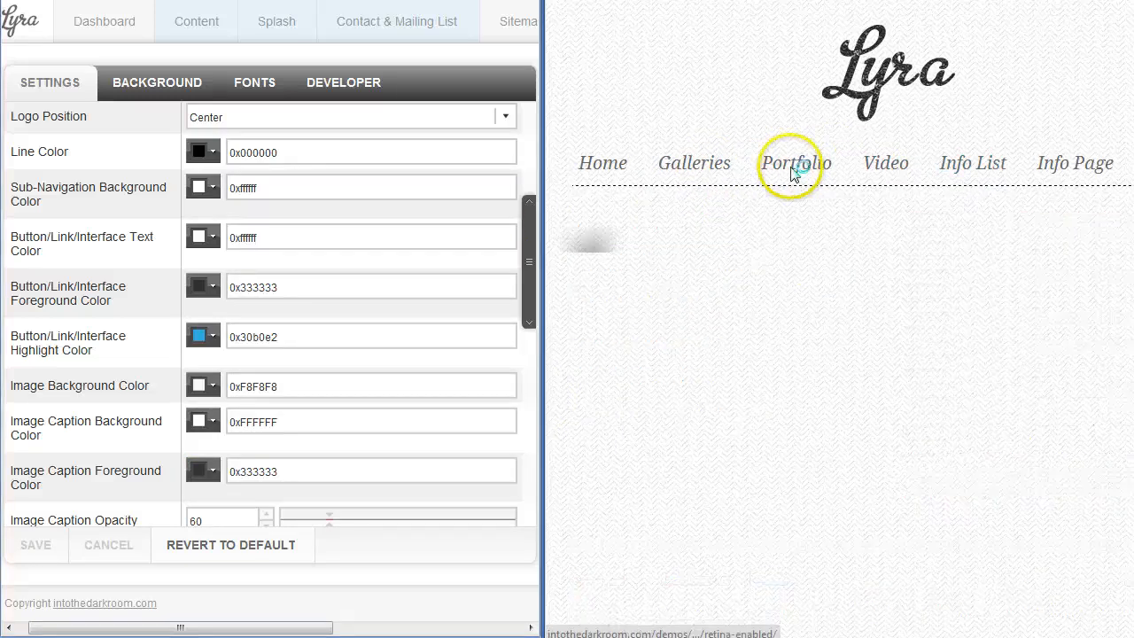
pyautogui.click(794, 163)
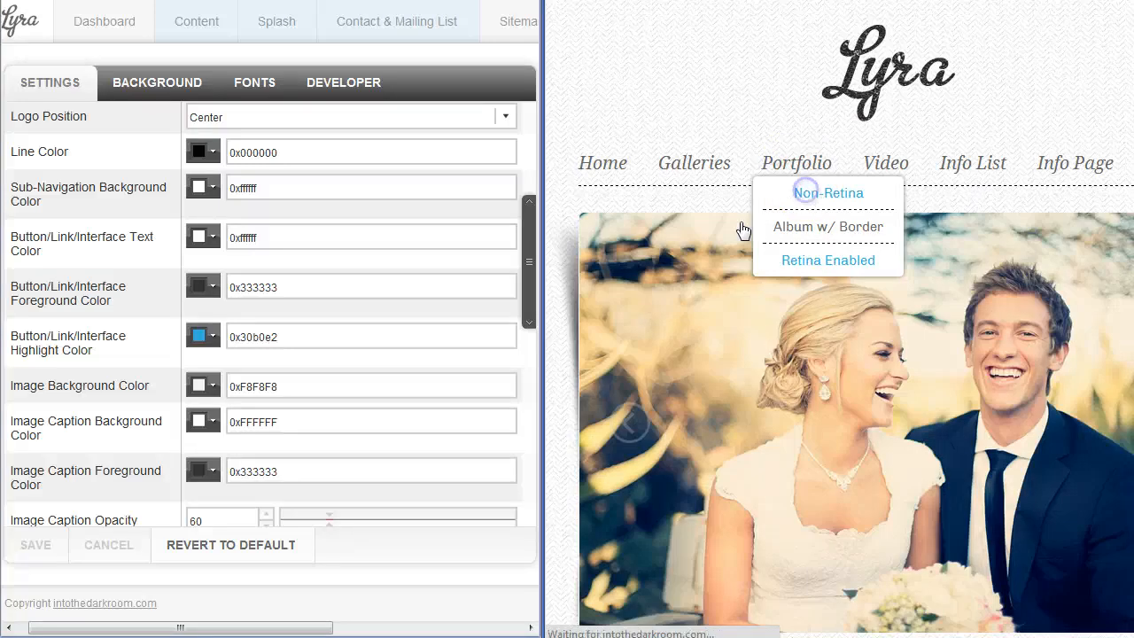
pyautogui.click(828, 191)
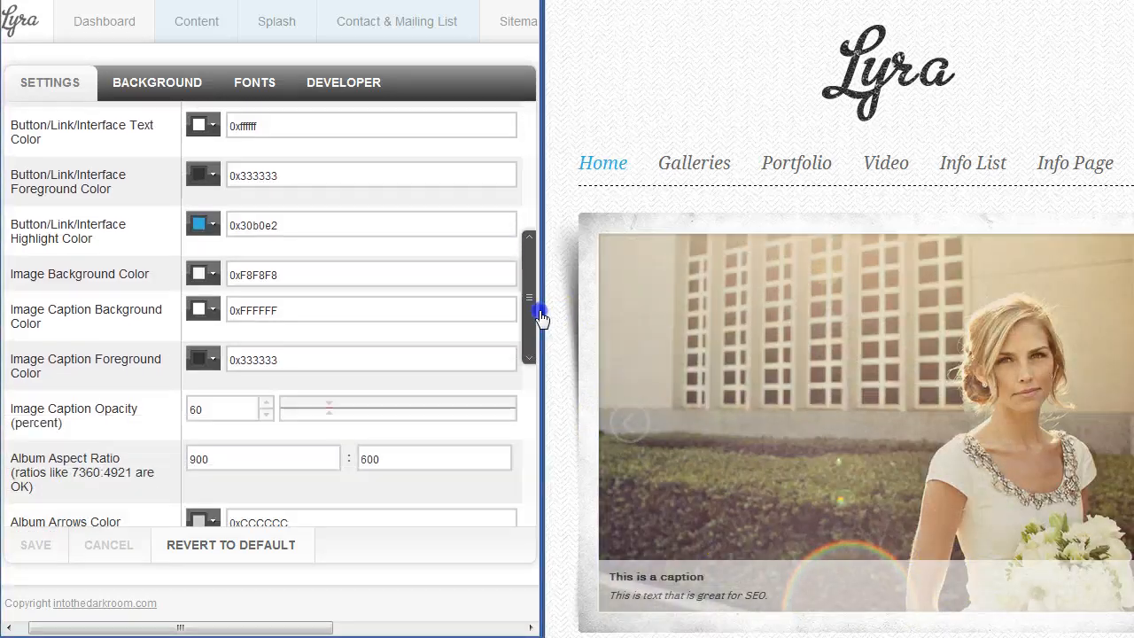
# Step: Scroll the settings to thumbnail height 75, thumbnail width 0 and contact form colors
pyautogui.scroll(-3)
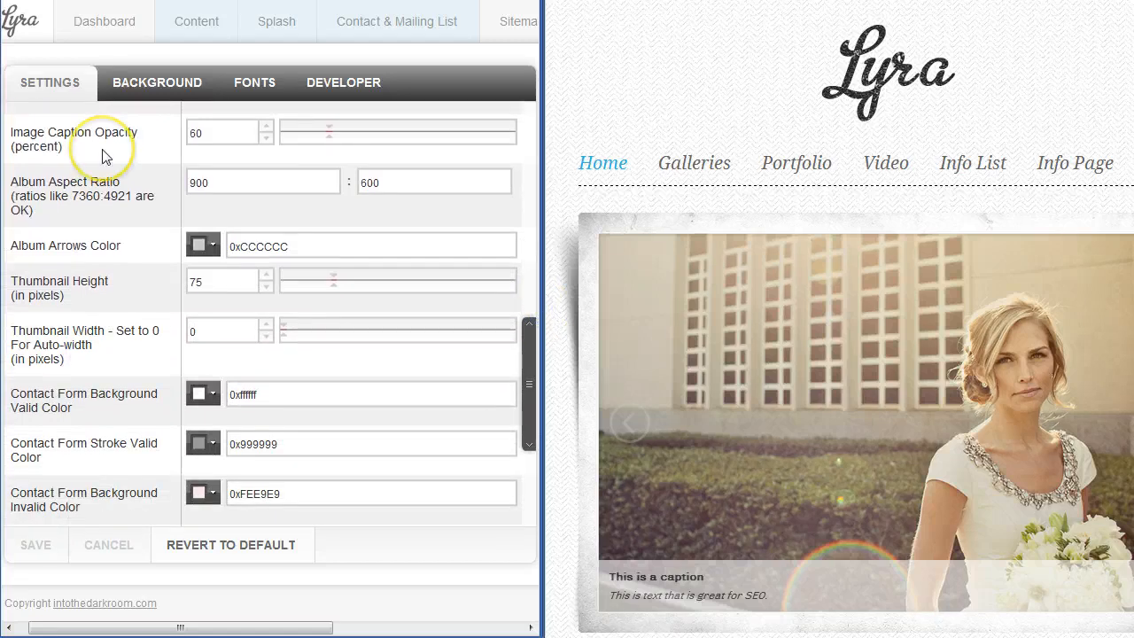
pyautogui.moveTo(394, 142)
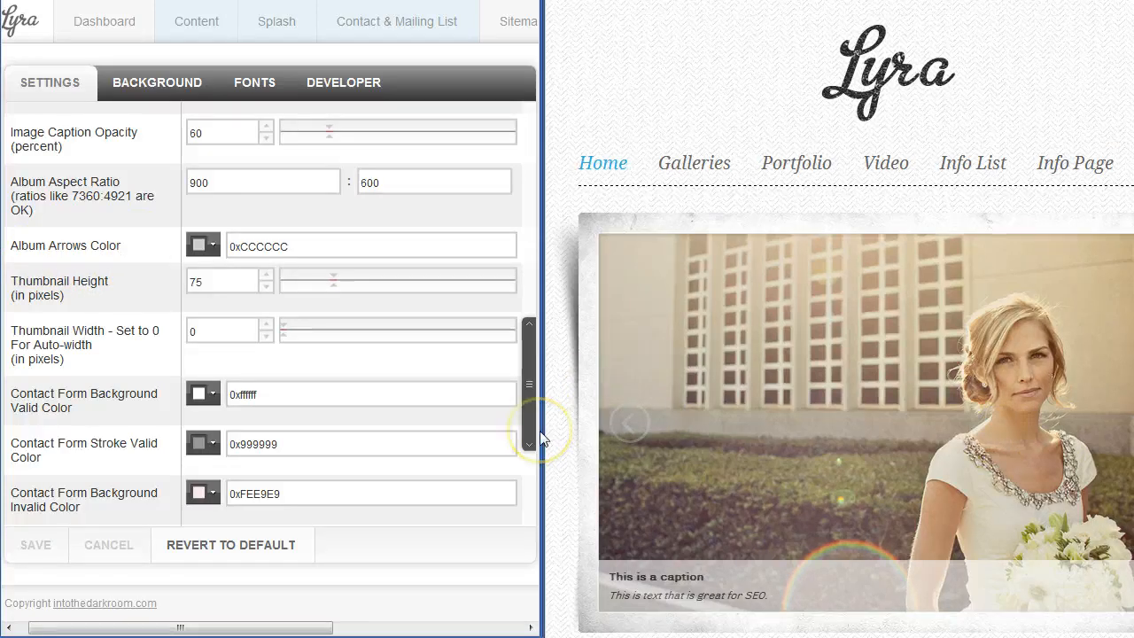
# Step: Open the Non-Retina portfolio album in the preview via the navigation menus
pyautogui.click(886, 163)
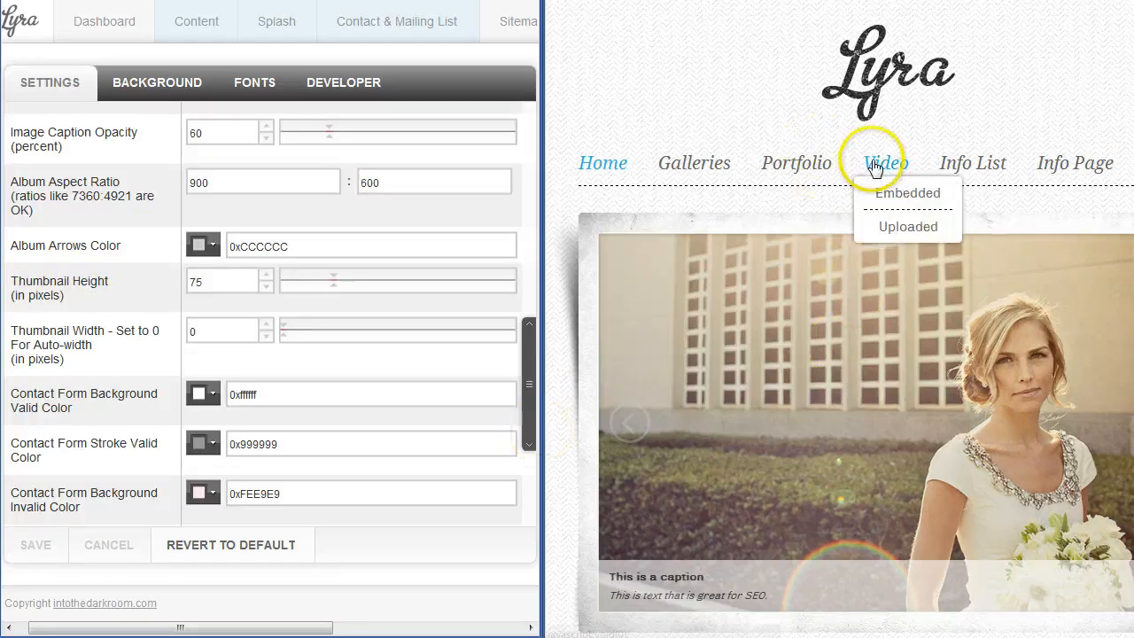
pyautogui.moveTo(795, 163)
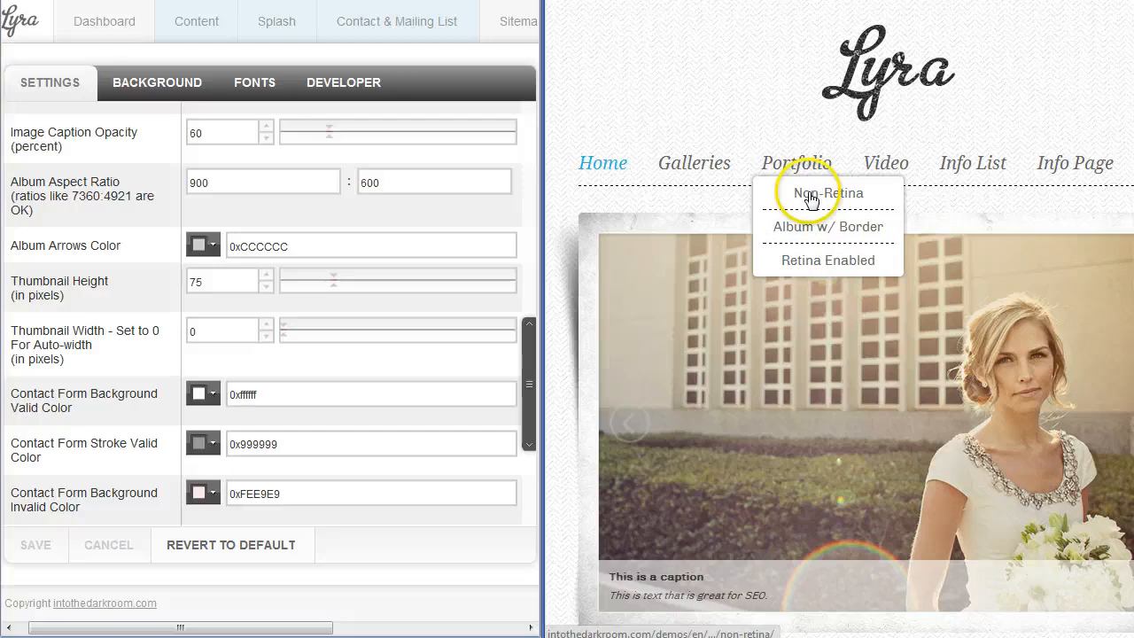
pyautogui.click(828, 191)
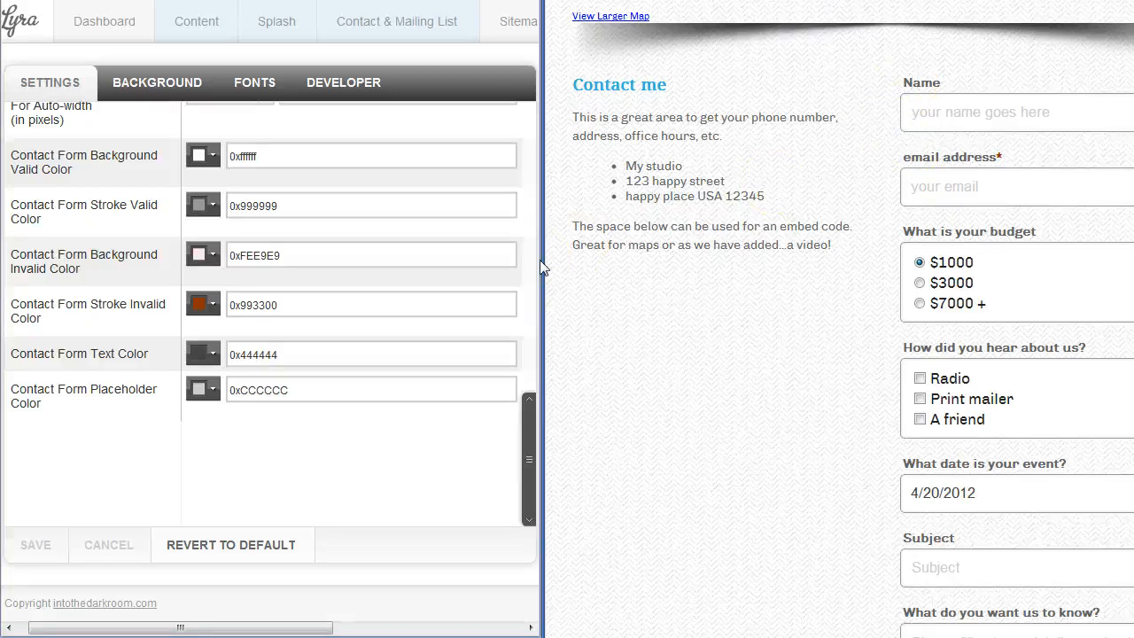
pyautogui.moveTo(95, 269)
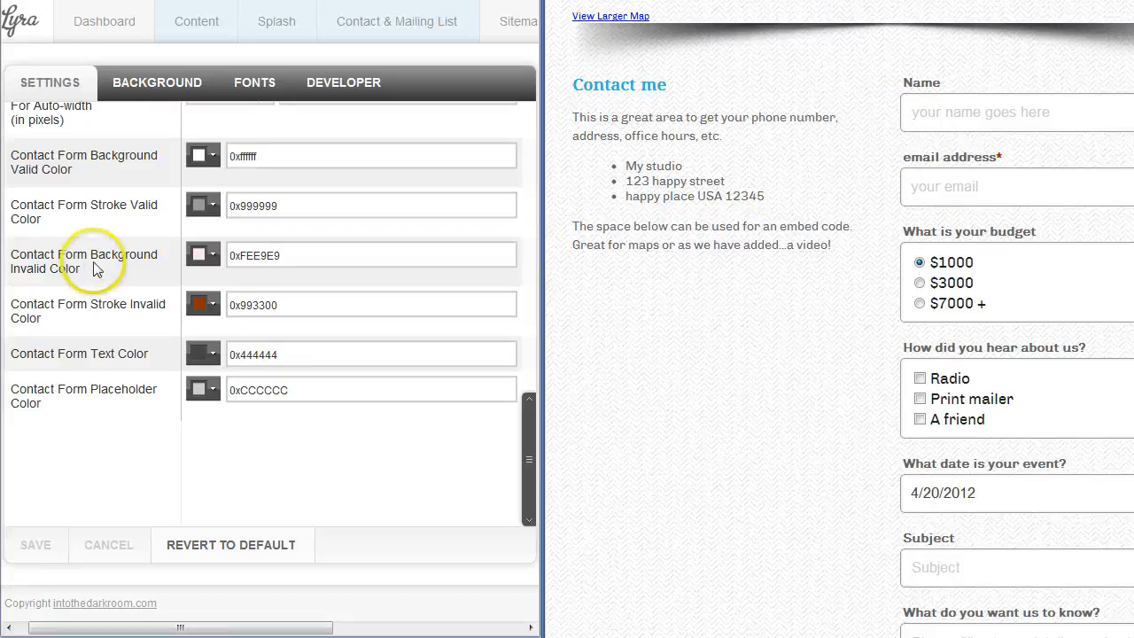
pyautogui.moveTo(71, 298)
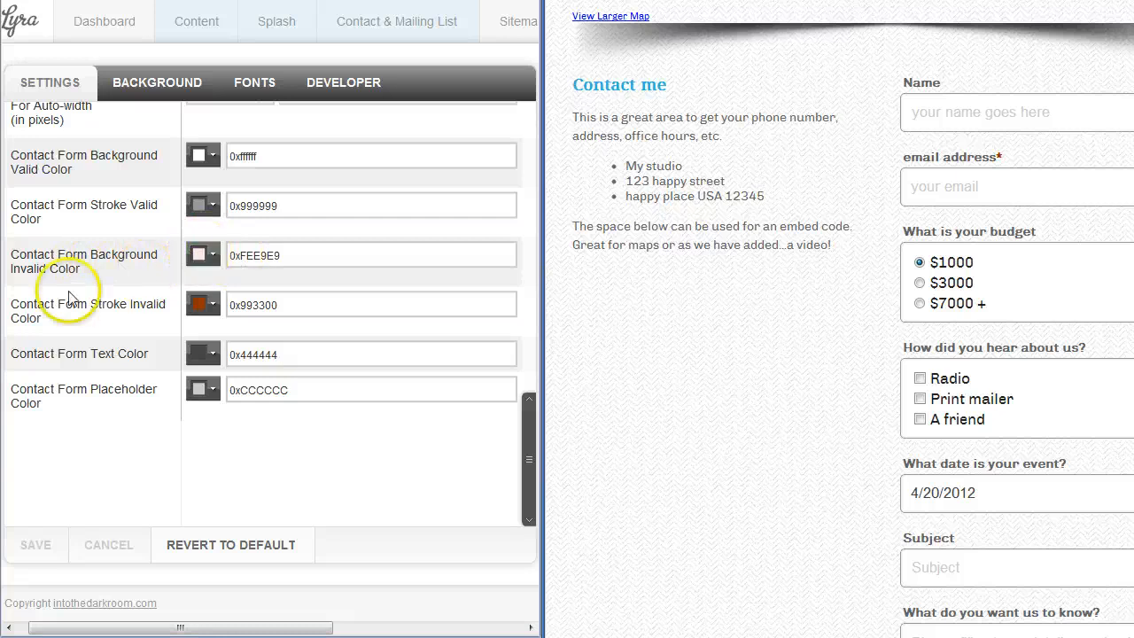
pyautogui.click(204, 305)
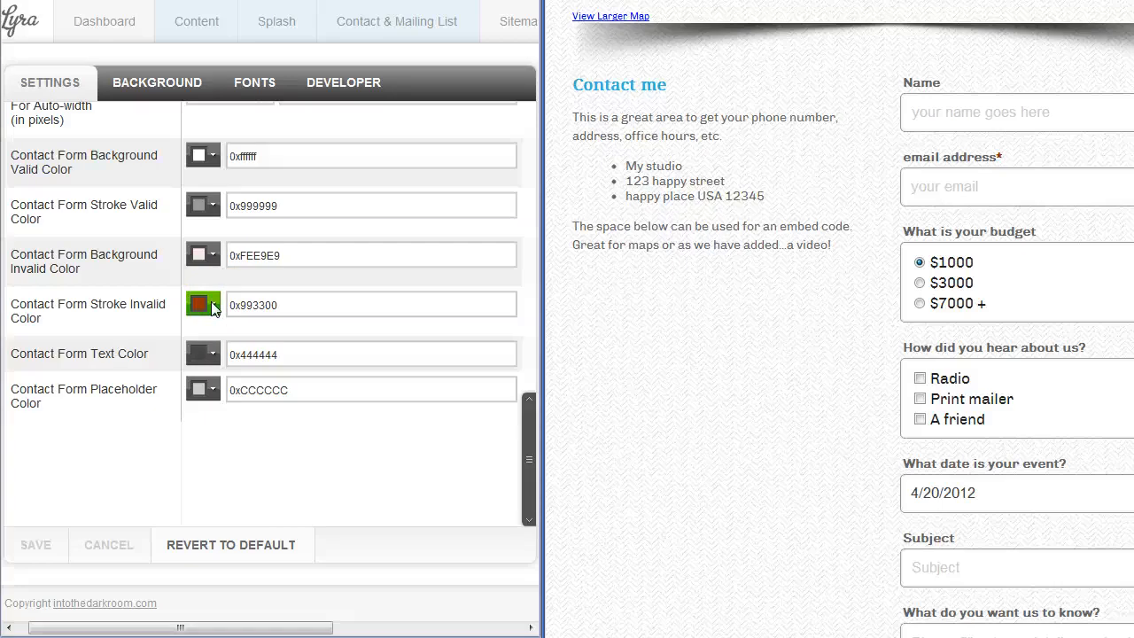
pyautogui.click(203, 304)
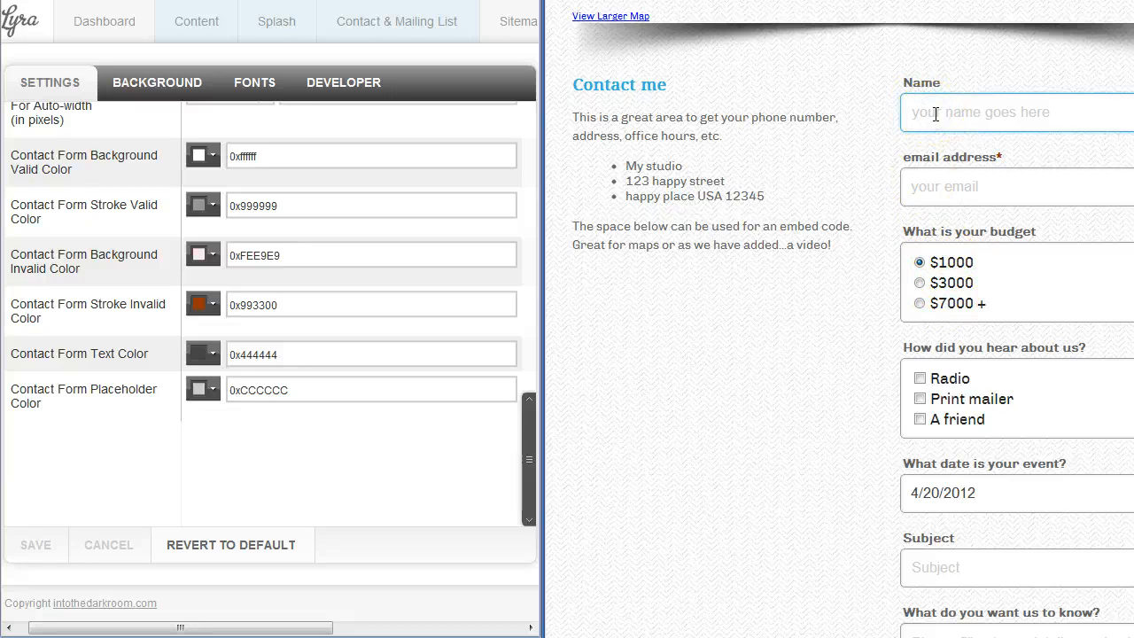
# Step: Enter 'anthonu' as a sample name in the preview contact form's Name field
pyautogui.write('anthonu')
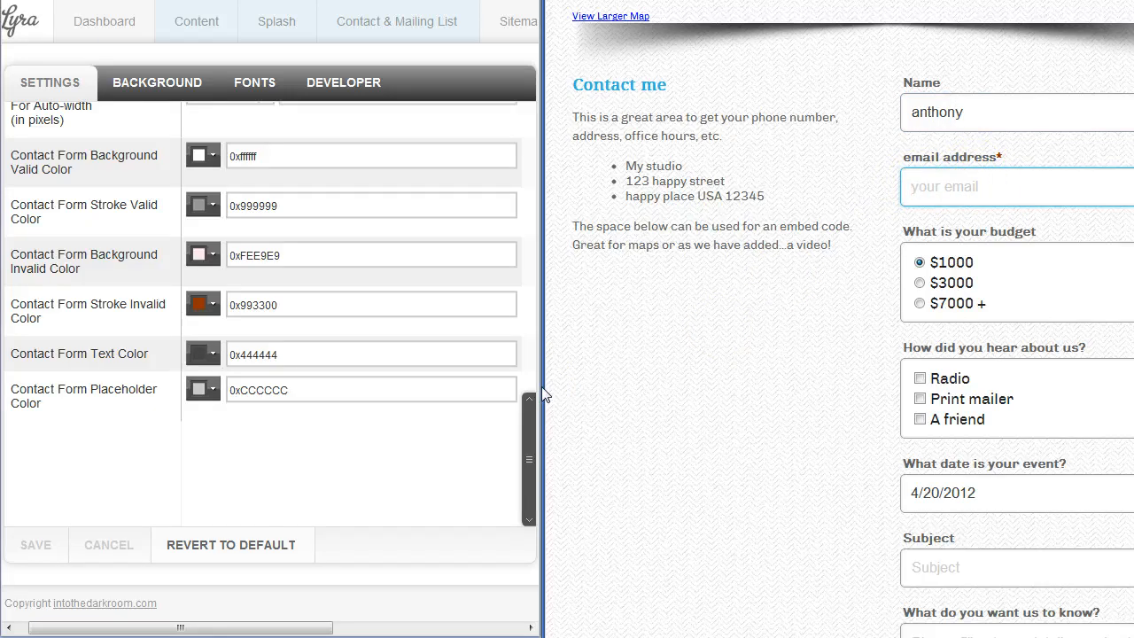
pyautogui.moveTo(447, 424)
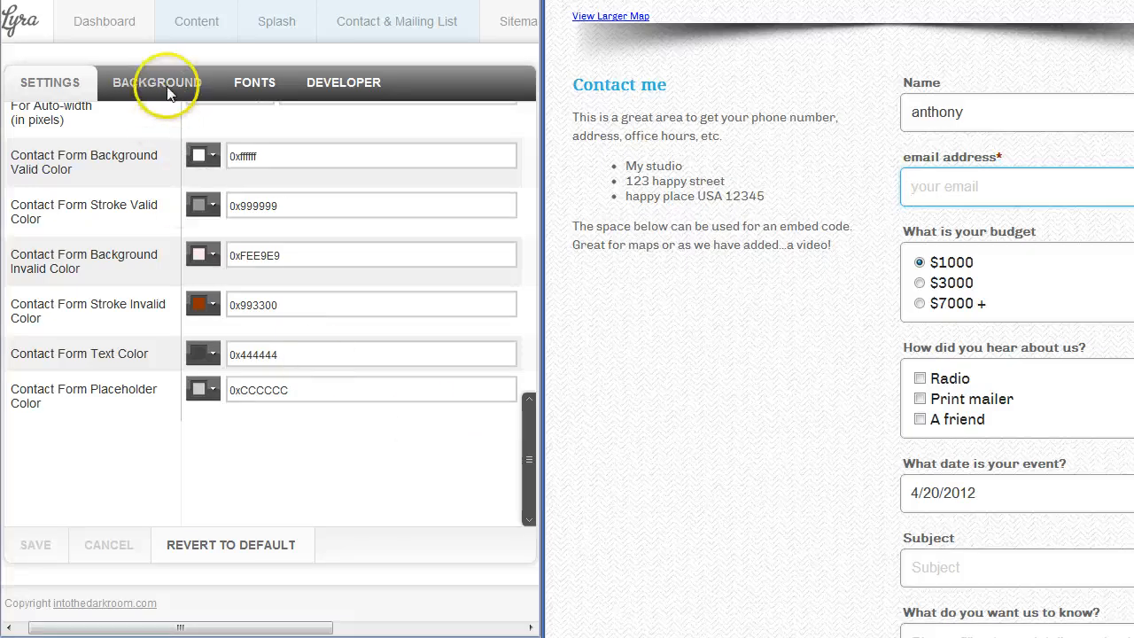
# Step: Show the Background settings beside the Home slideshow, trying a gradient top colour and reverting to 0xffffff
pyautogui.click(156, 83)
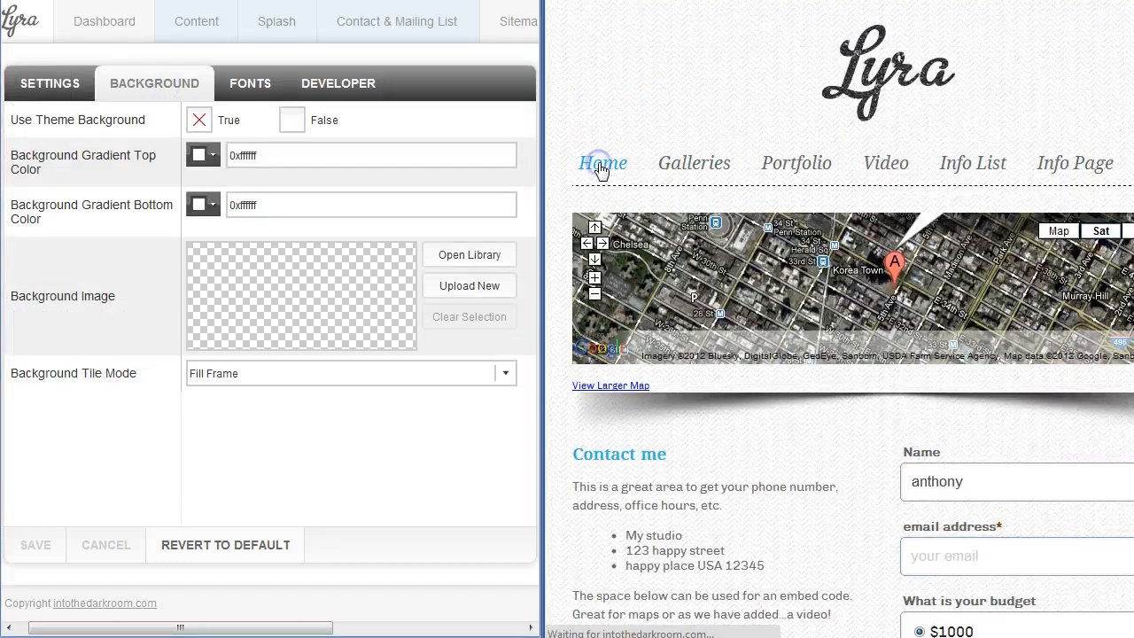
pyautogui.click(602, 163)
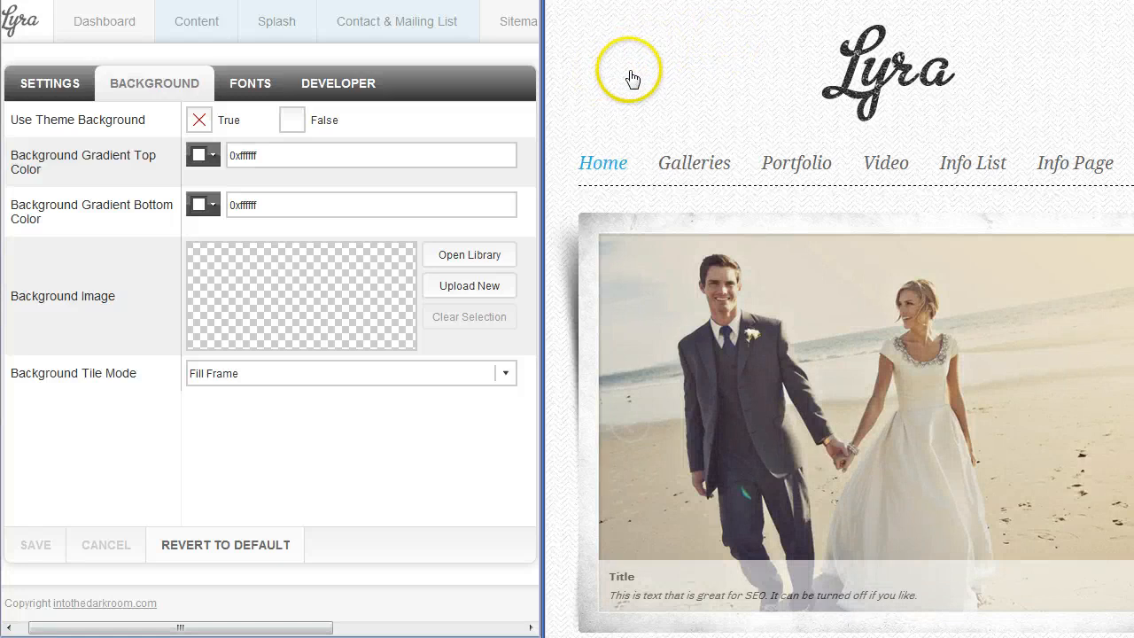
pyautogui.moveTo(543, 74)
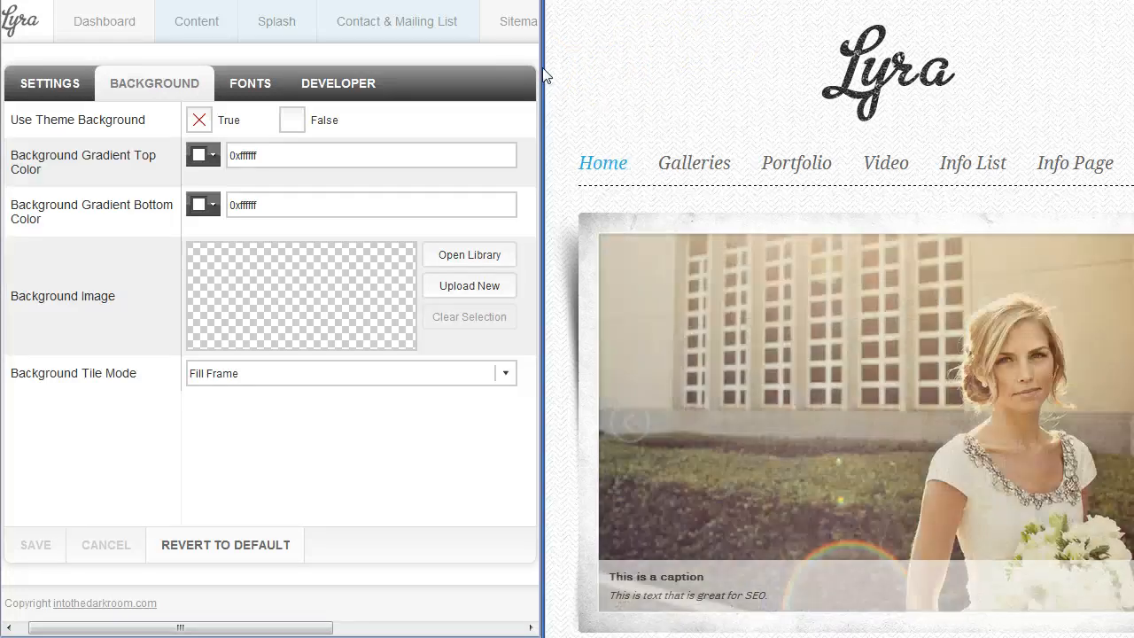
pyautogui.click(202, 154)
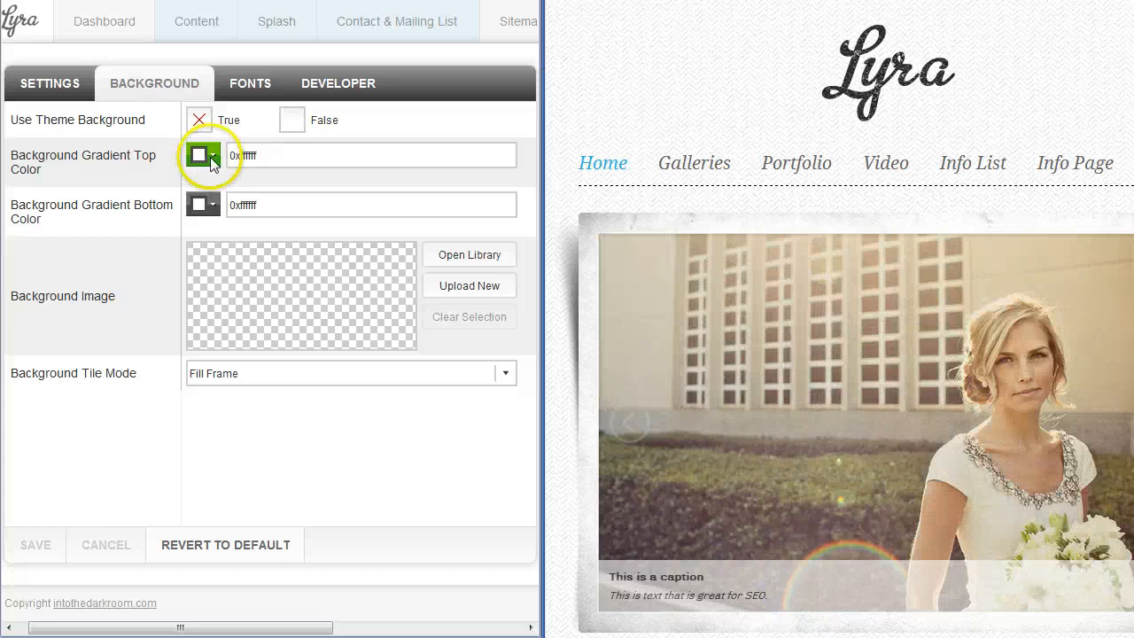
pyautogui.click(202, 156)
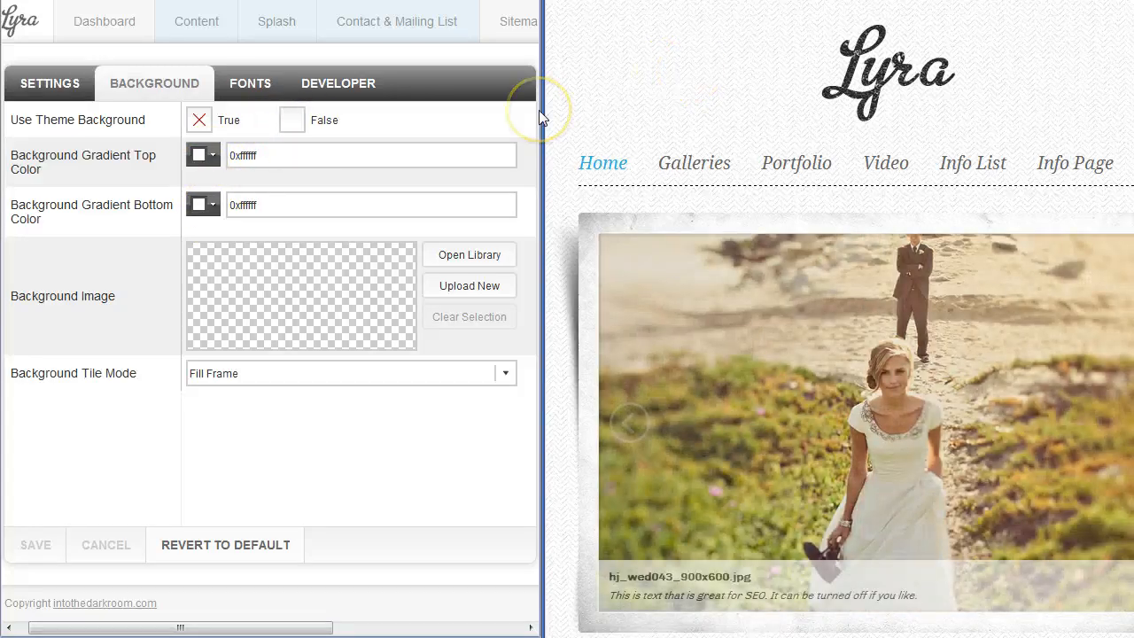
pyautogui.click(197, 156)
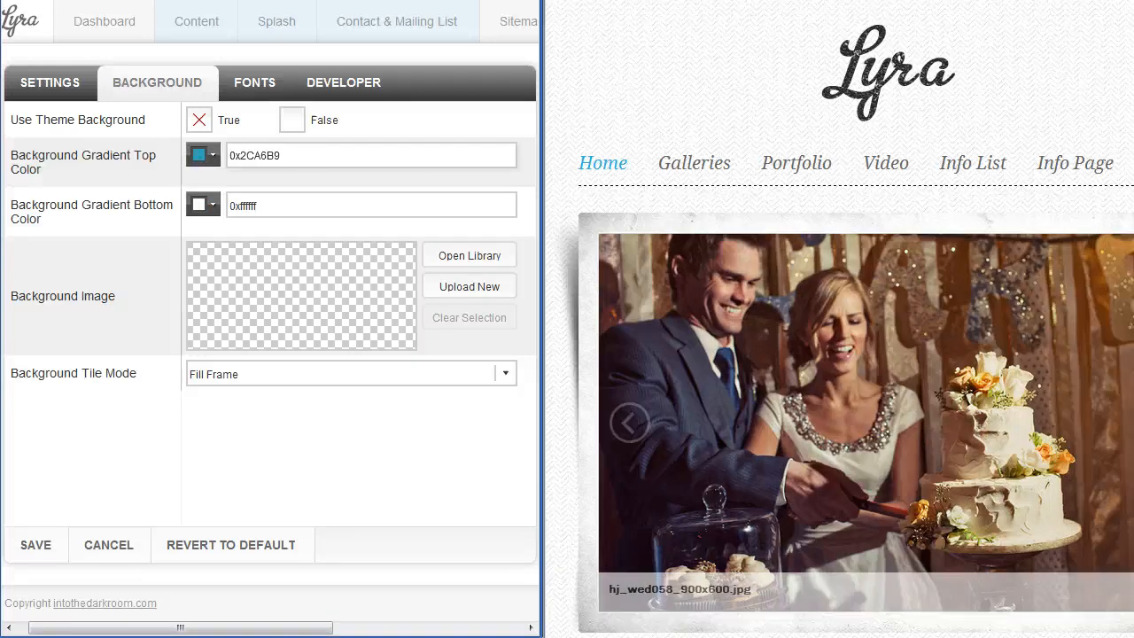
pyautogui.click(371, 156)
pyautogui.write('0xffffff')
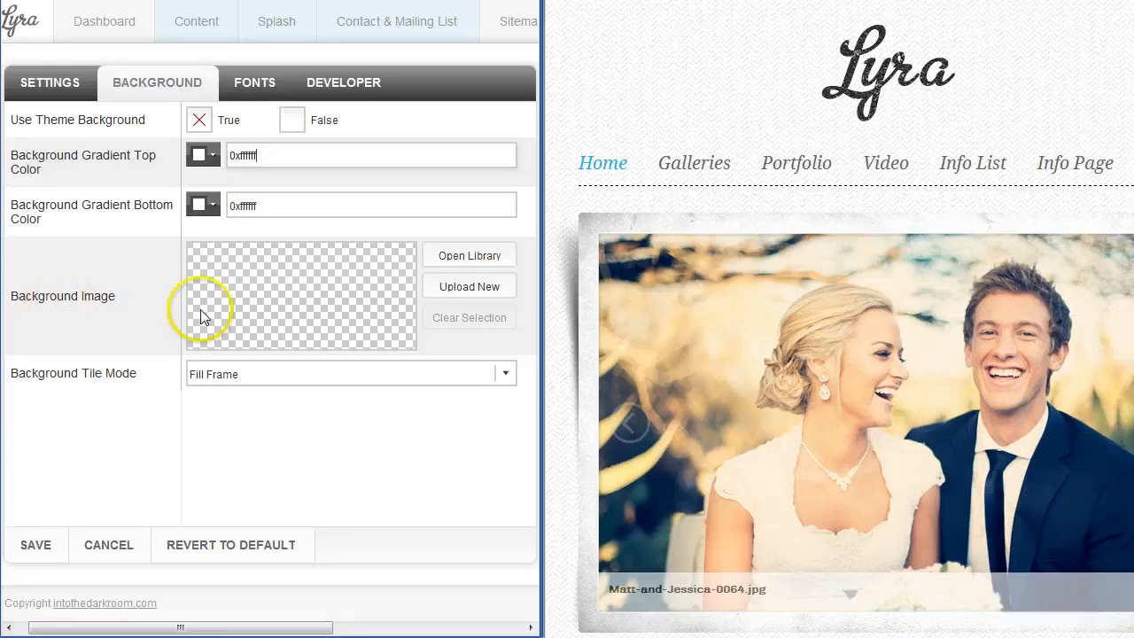
pyautogui.moveTo(262, 389)
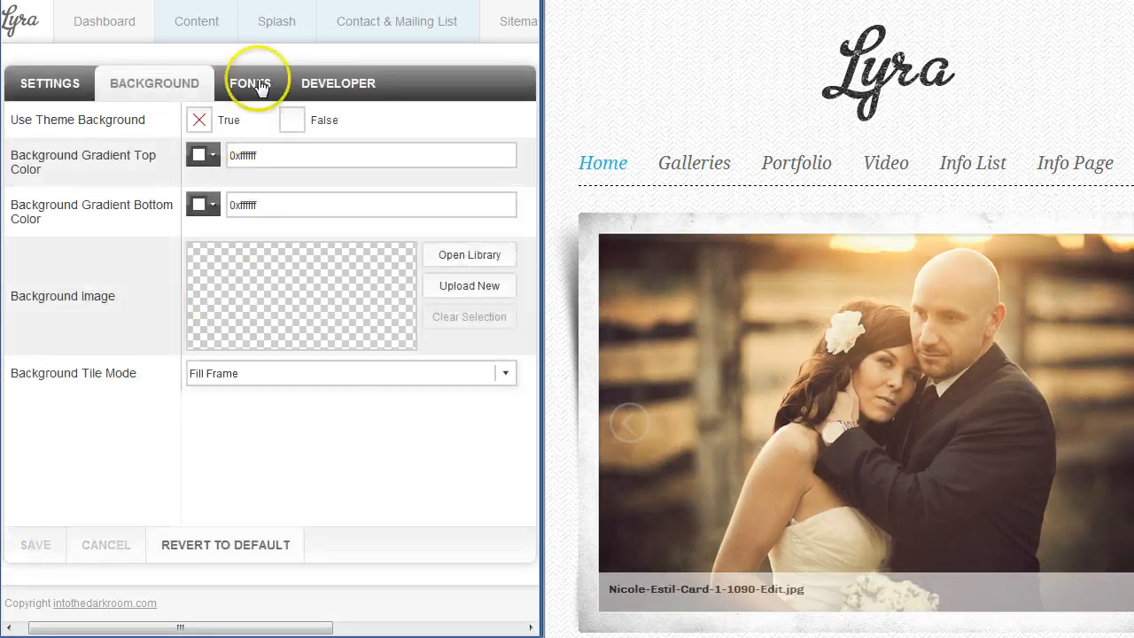
# Step: Show the Fonts settings: navigation size 20, colour 0x666666, heading size 18, description fonts
pyautogui.click(250, 83)
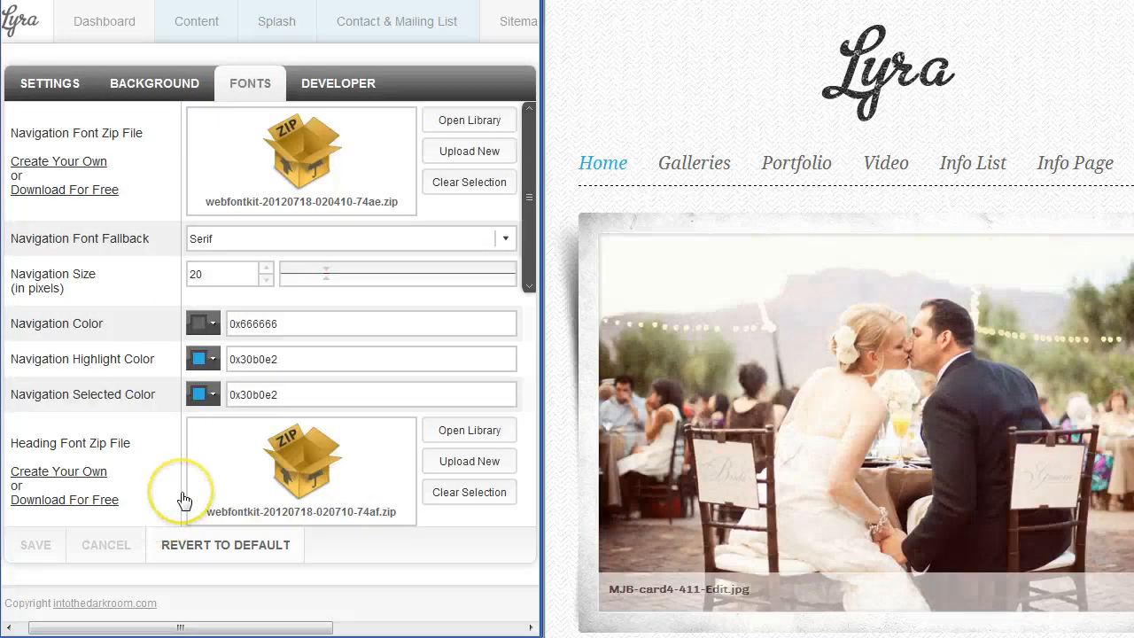
pyautogui.moveTo(228, 320)
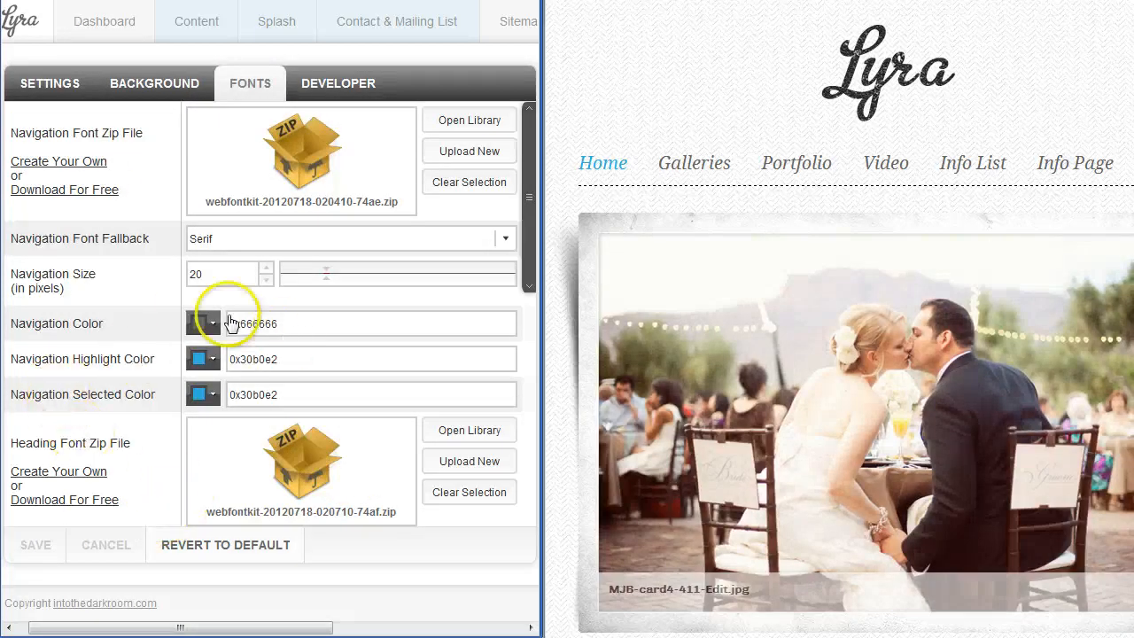
pyautogui.scroll(-3)
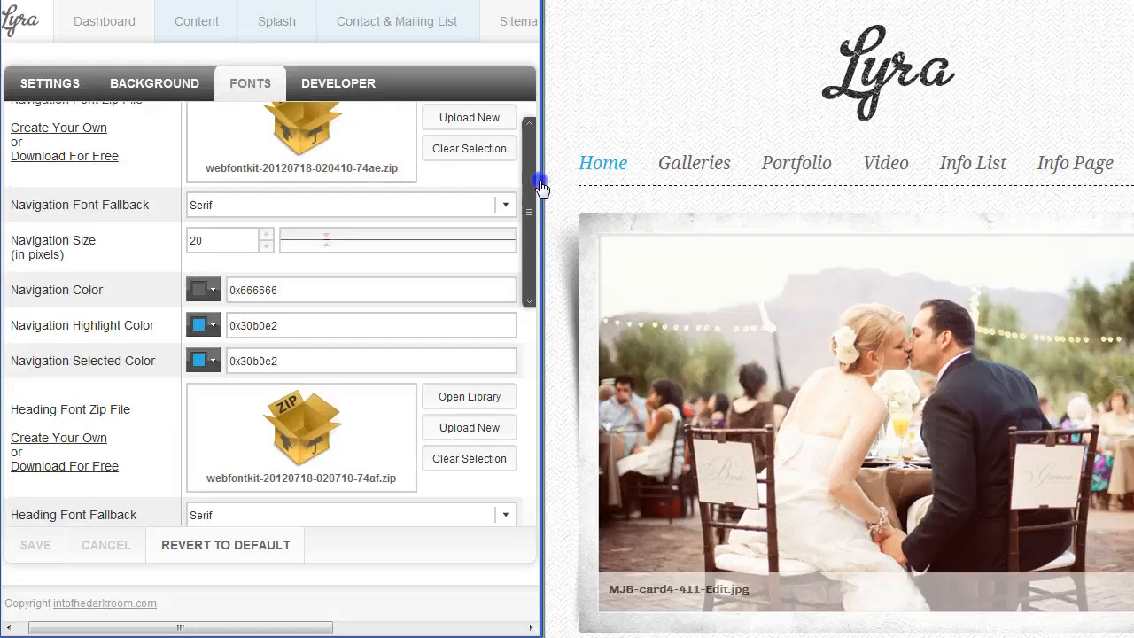
pyautogui.scroll(-3)
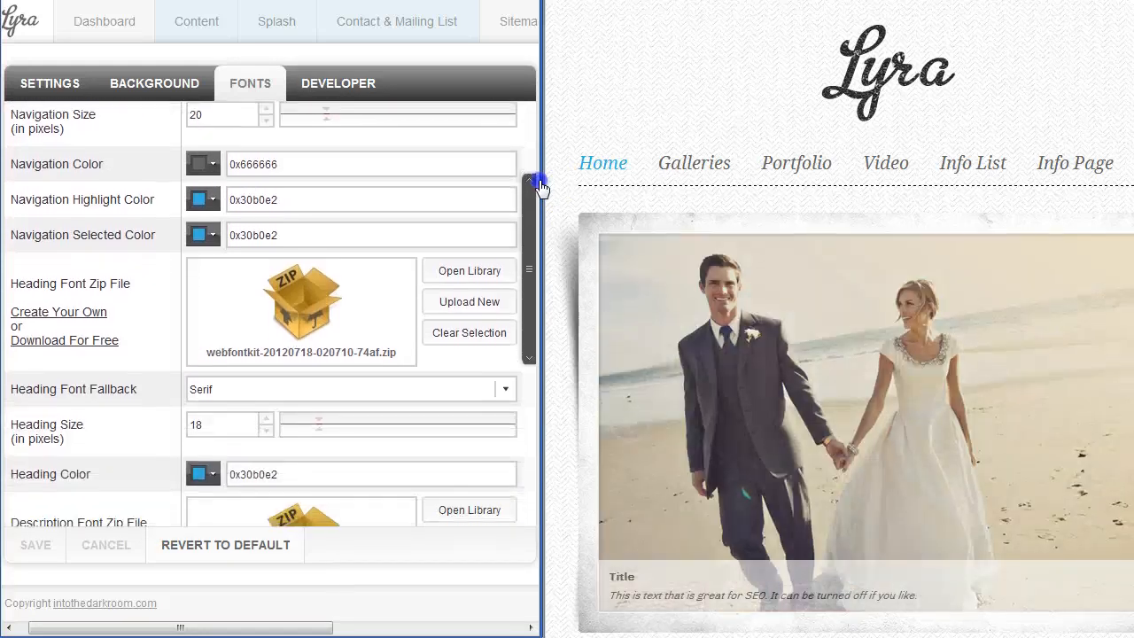
pyautogui.scroll(-3)
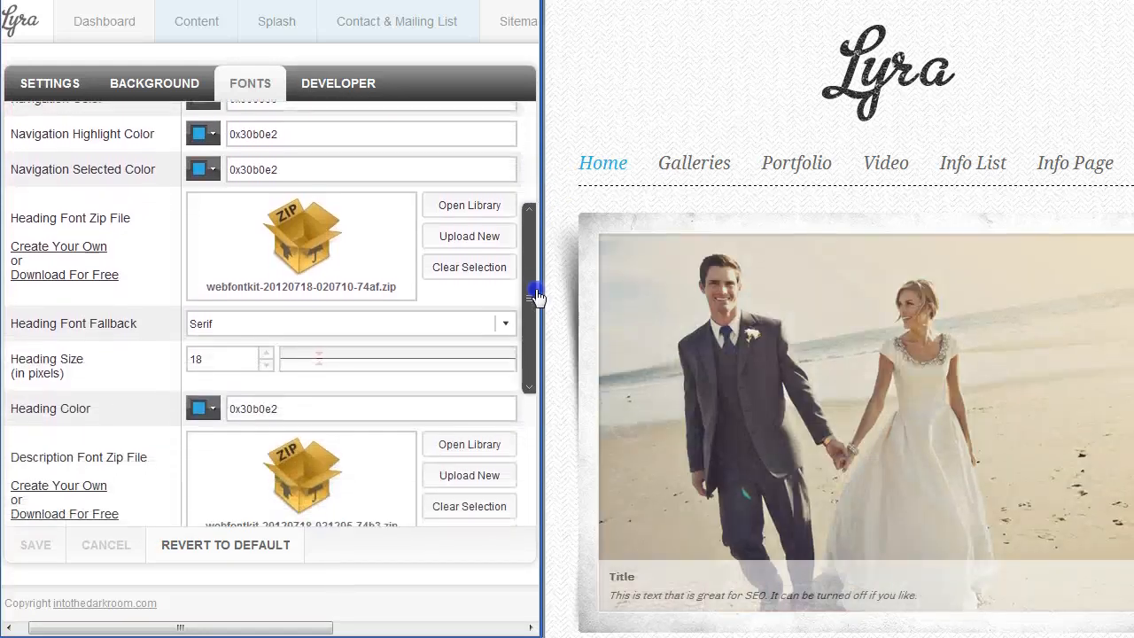
pyautogui.scroll(-3)
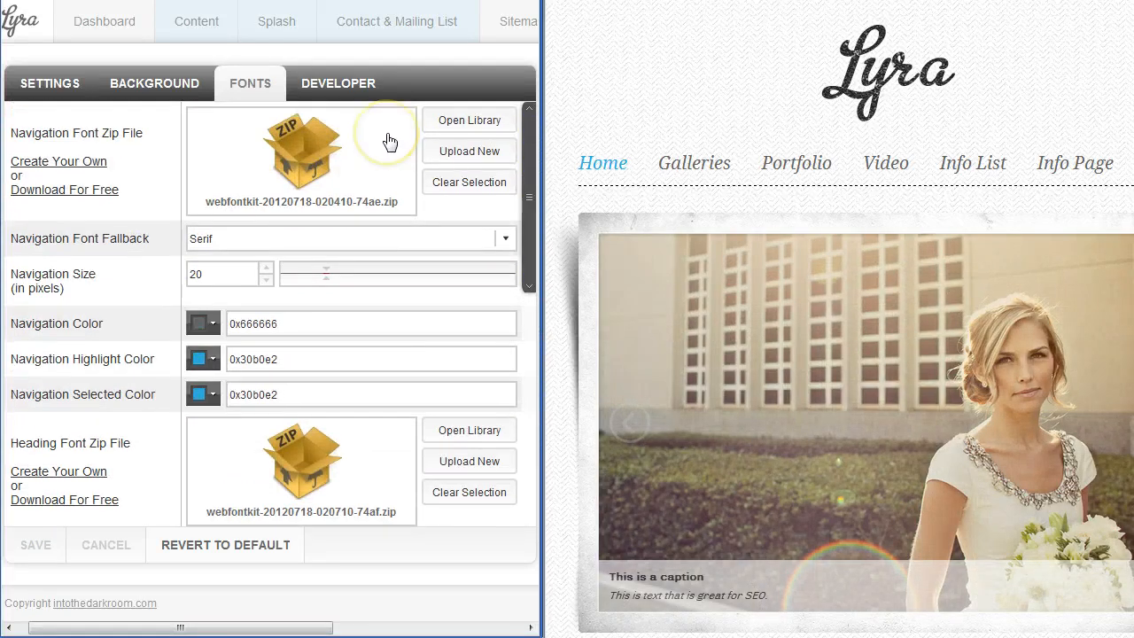
pyautogui.moveTo(390, 141)
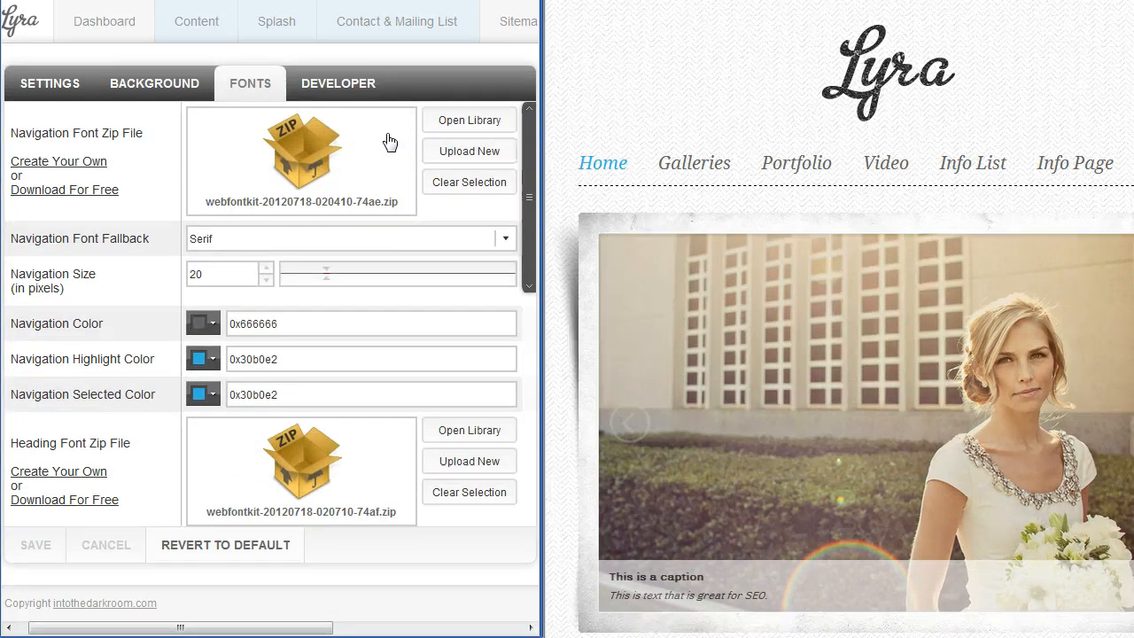